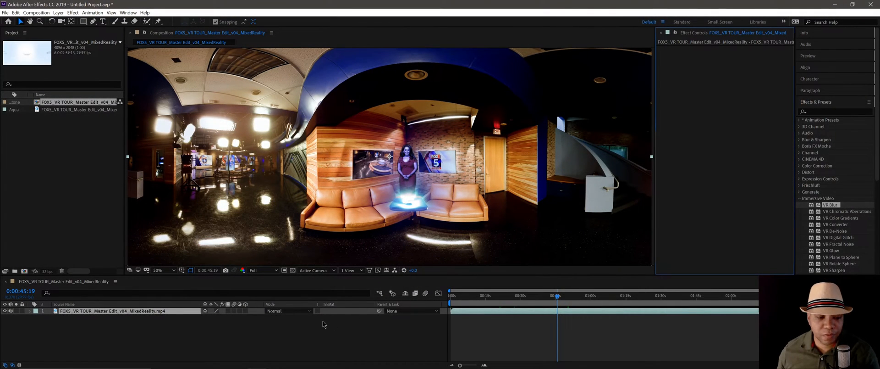
mouse_move(551, 258)
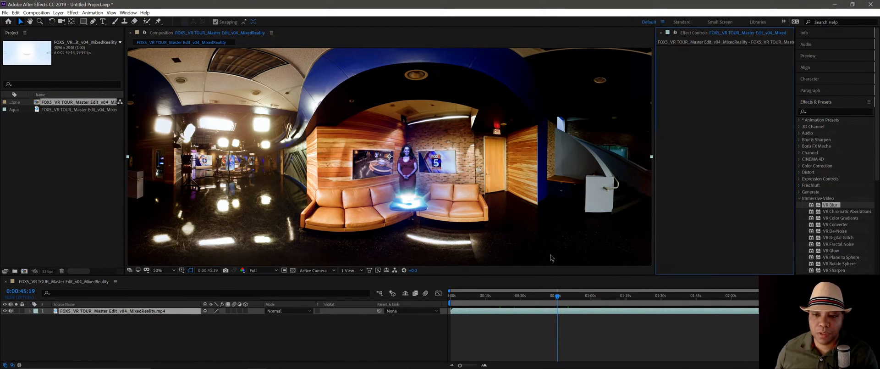
mouse_move(331, 202)
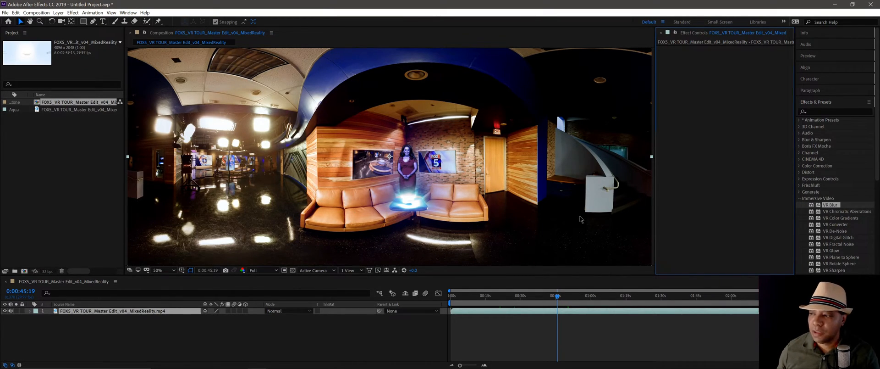
mouse_move(836, 195)
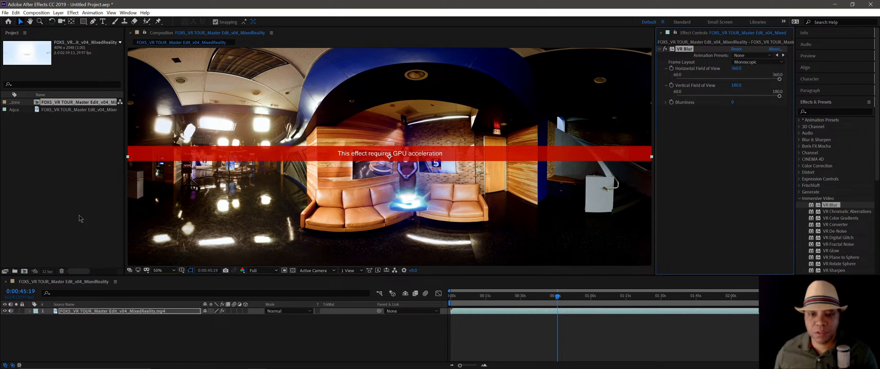
Step: In File > Project Settings, set Video Rendering and Effects to Mercury GPU Acceleration (CUDA)
left_click(5, 13)
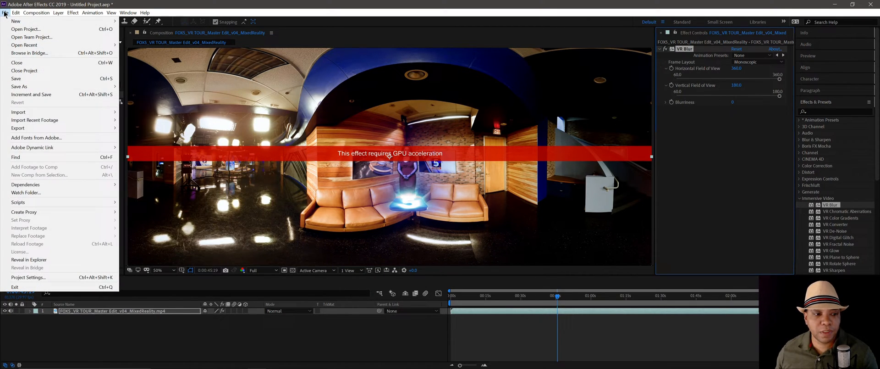
left_click(28, 276)
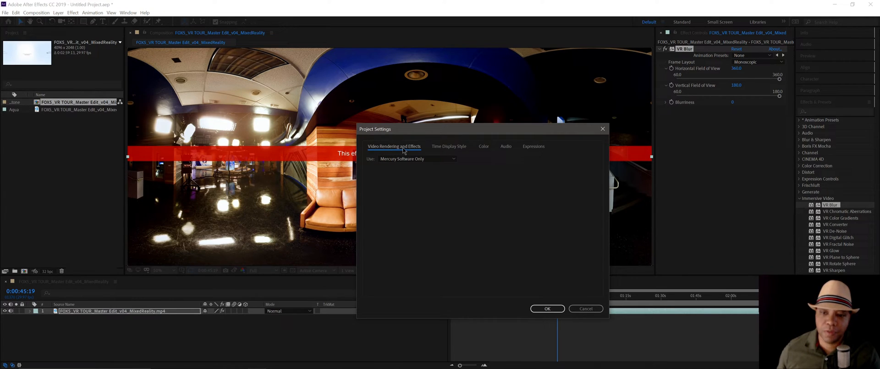
mouse_move(381, 170)
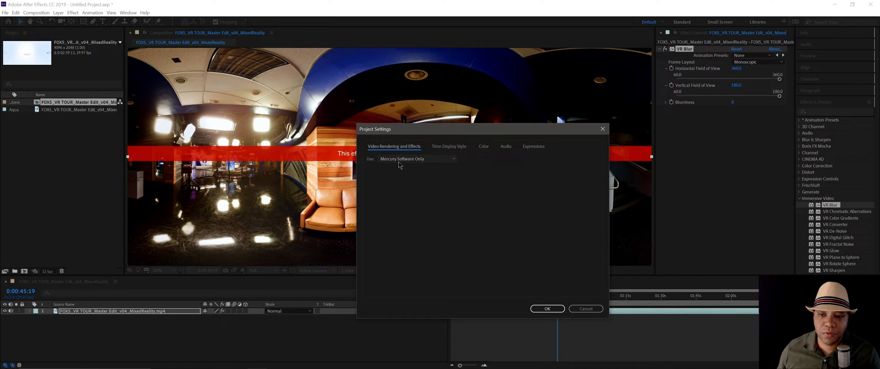
left_click(418, 158)
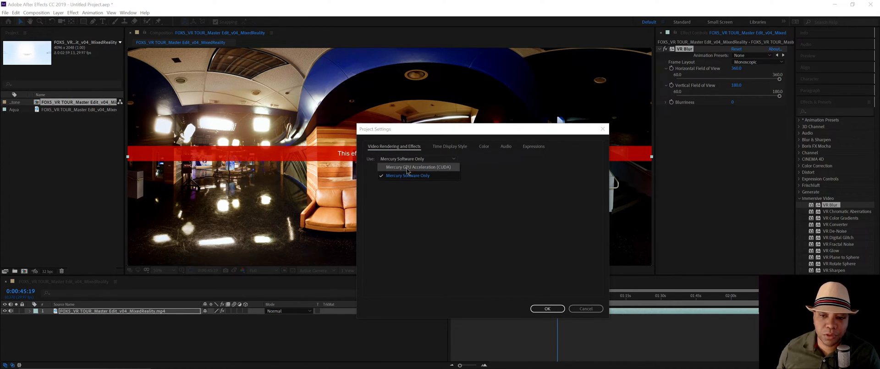
left_click(417, 167)
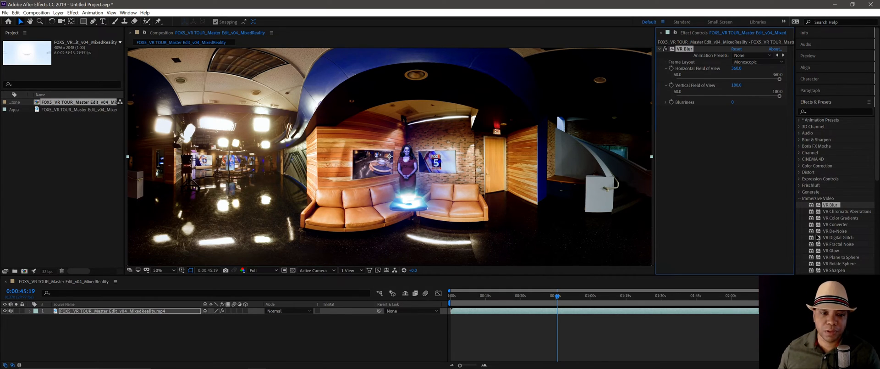
mouse_move(698, 249)
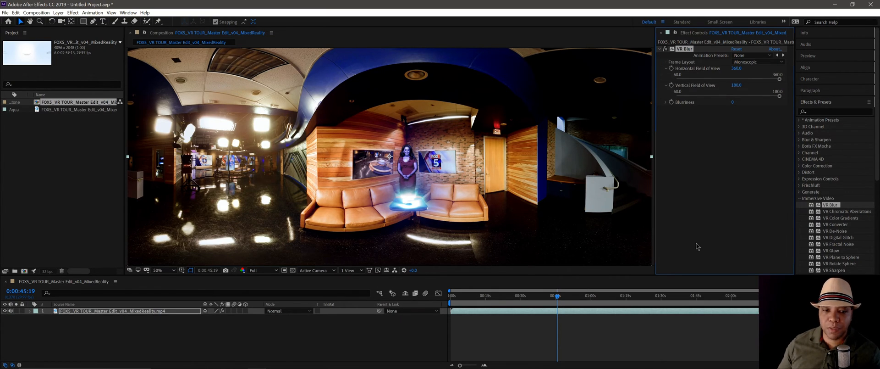
mouse_move(691, 245)
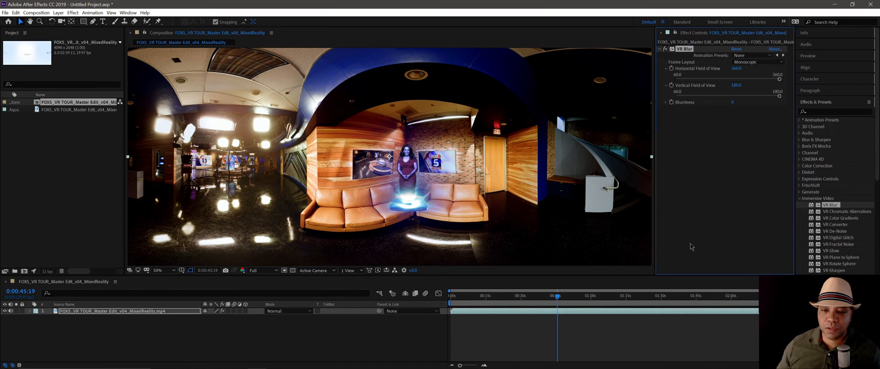